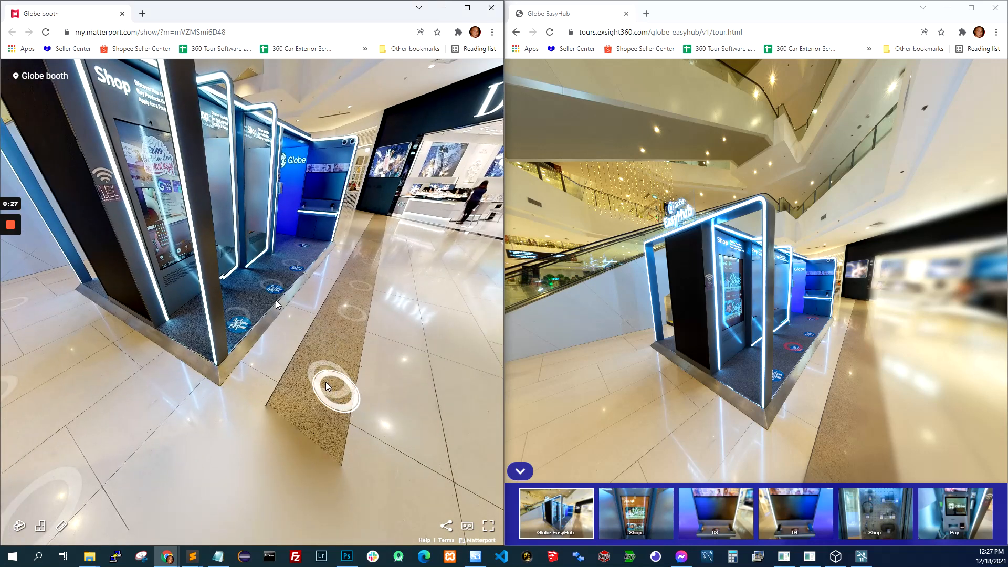
Step: Walk along the Globe booth's side onto its carpet and face the Shop and Pay front
{"action": "left_click", "coordinate": [333, 386]}
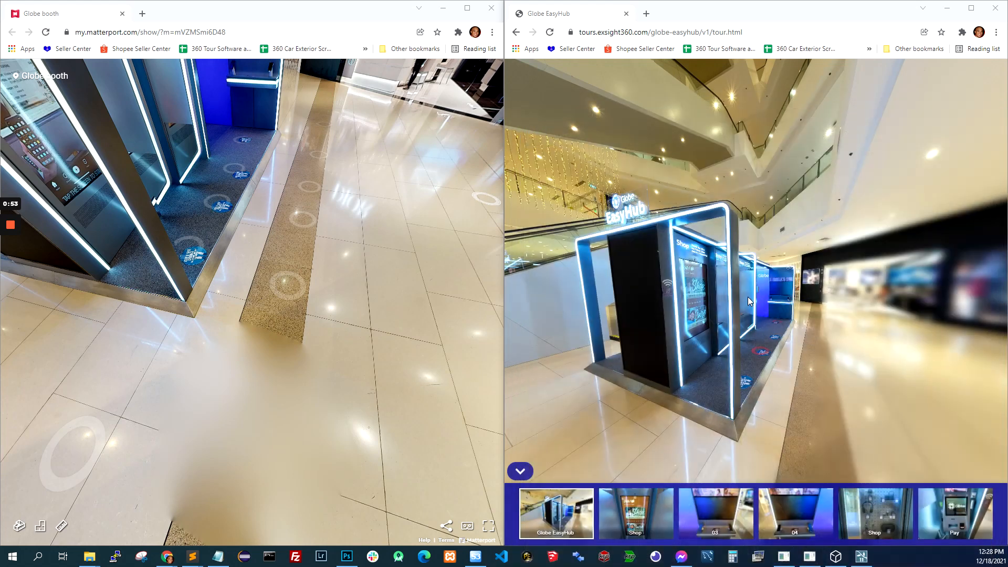
{"action": "left_click", "coordinate": [314, 389]}
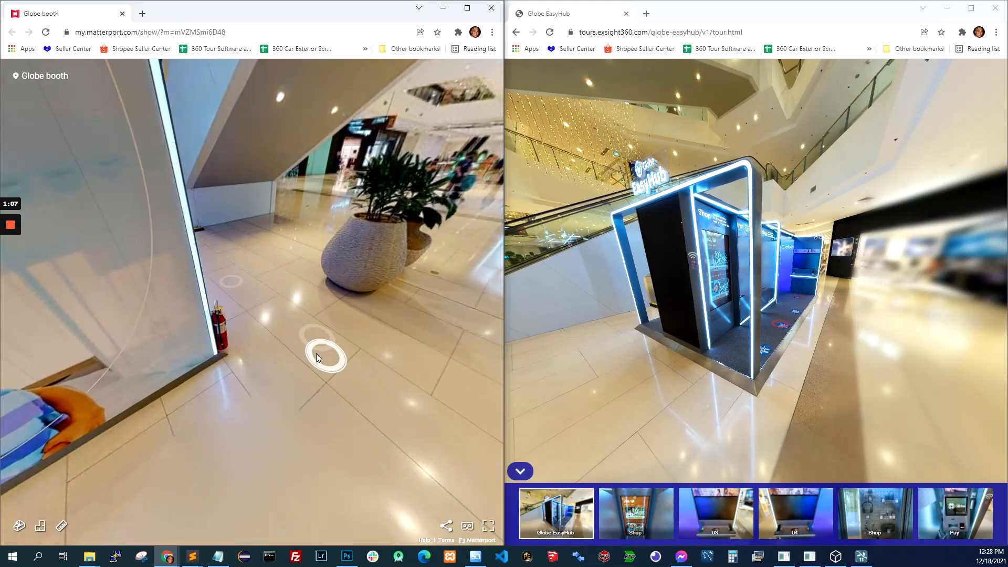
{"action": "left_click", "coordinate": [325, 357]}
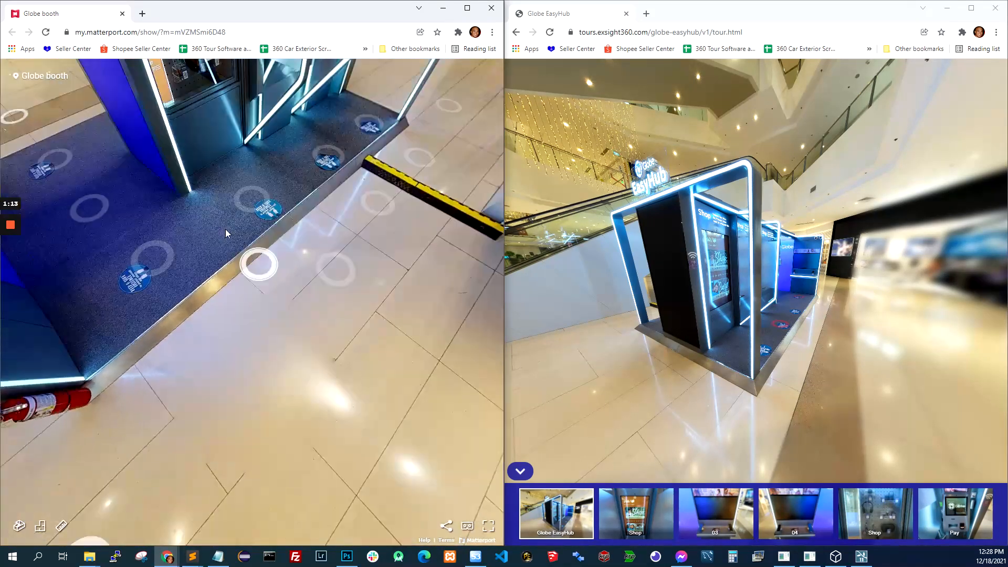
{"action": "left_click", "coordinate": [258, 264]}
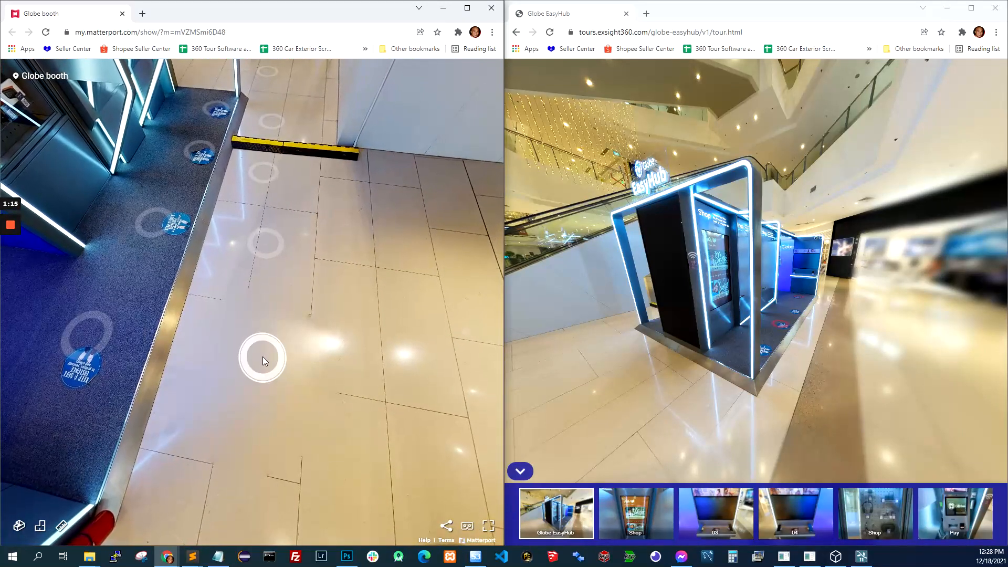
{"action": "left_click_drag", "start_coordinate": [263, 358], "coordinate": [235, 248]}
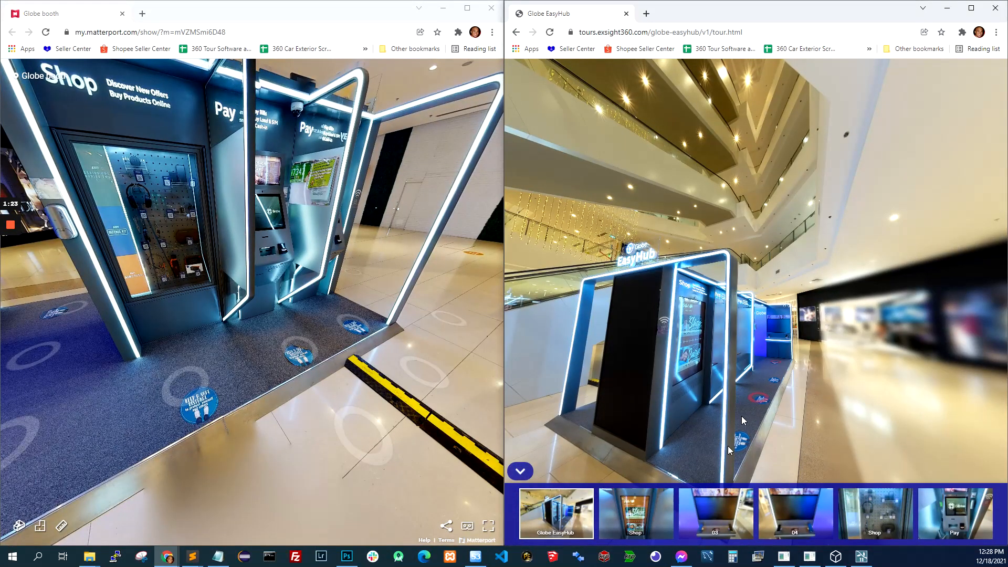
Step: Look around the EasyHub Shop panorama and the inside-booth scene, then return outside the booth
{"action": "left_click", "coordinate": [635, 513]}
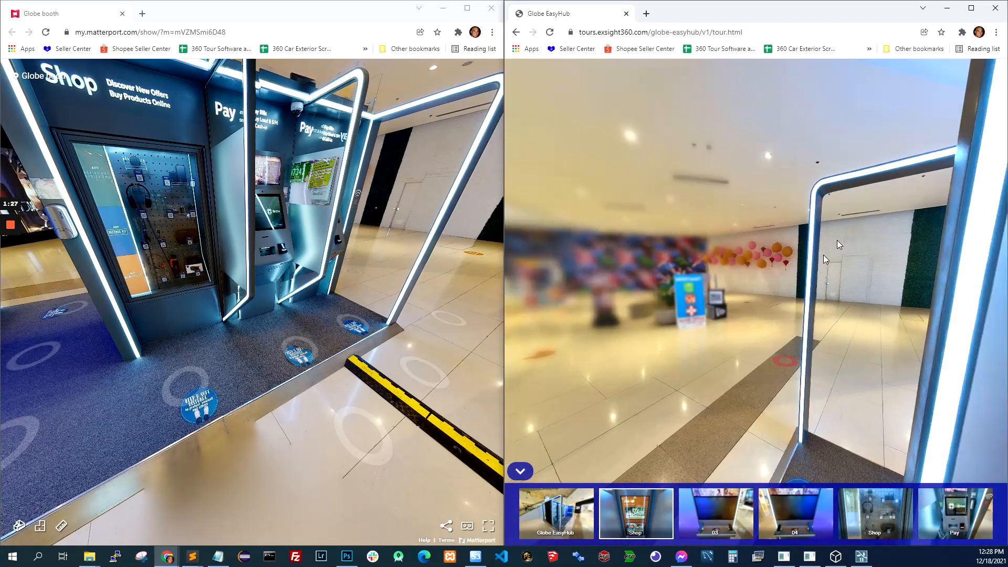
{"action": "left_click_drag", "start_coordinate": [826, 257], "coordinate": [825, 251]}
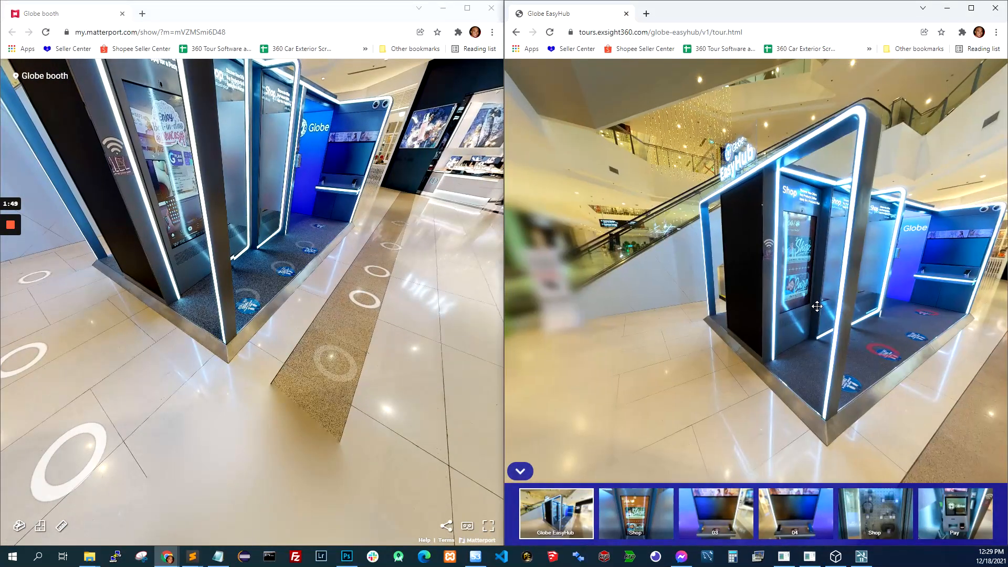
{"action": "left_click", "coordinate": [634, 514]}
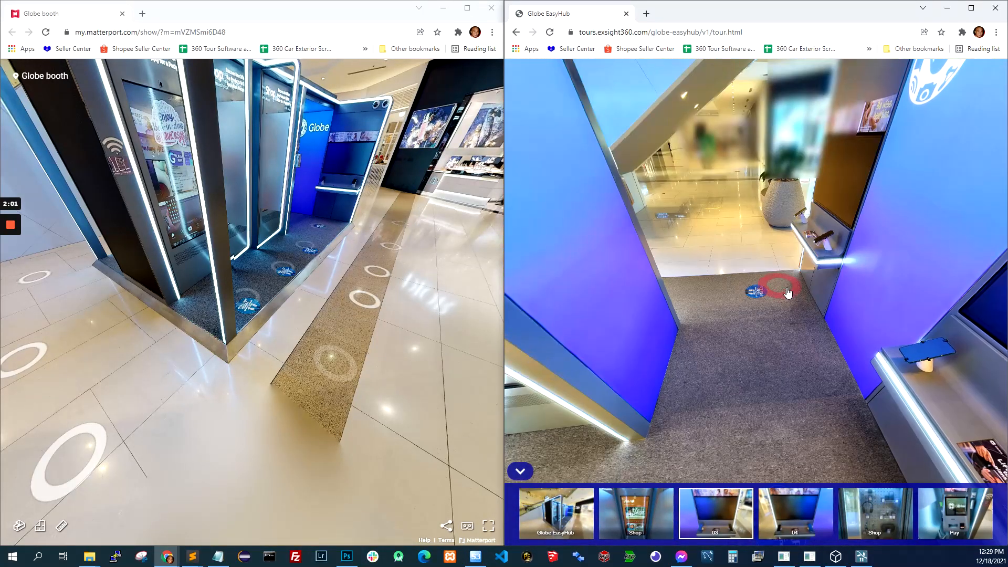
{"action": "left_click", "coordinate": [771, 289]}
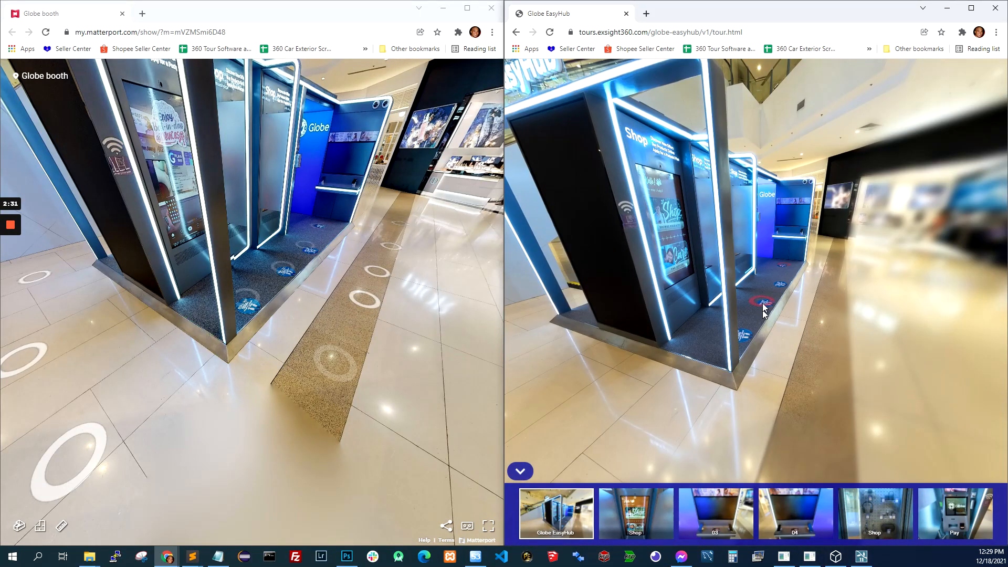
Step: Step into the booth panorama, move past its corner and onto the Shop entrance carpet
{"action": "left_click", "coordinate": [635, 513]}
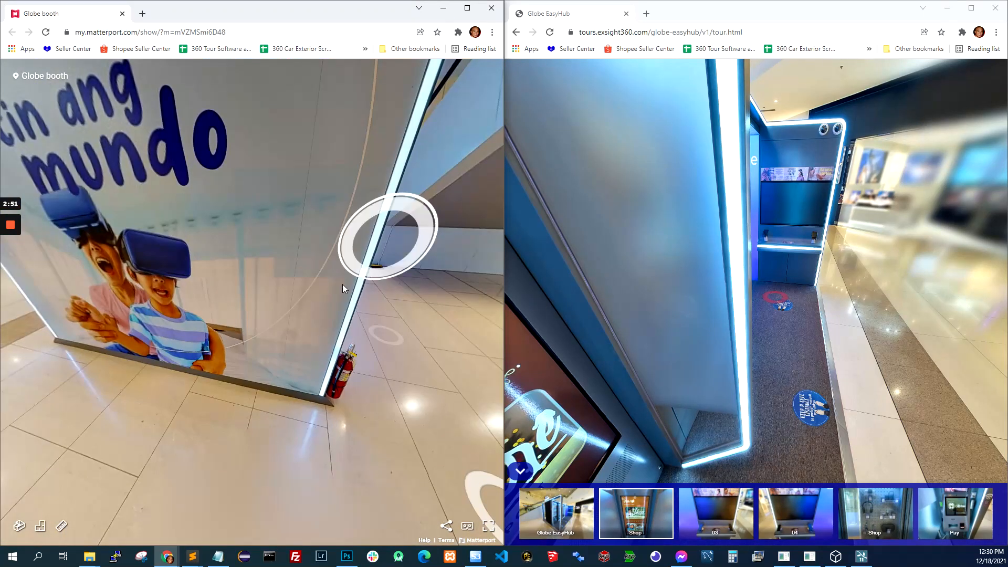
{"action": "left_click", "coordinate": [386, 234]}
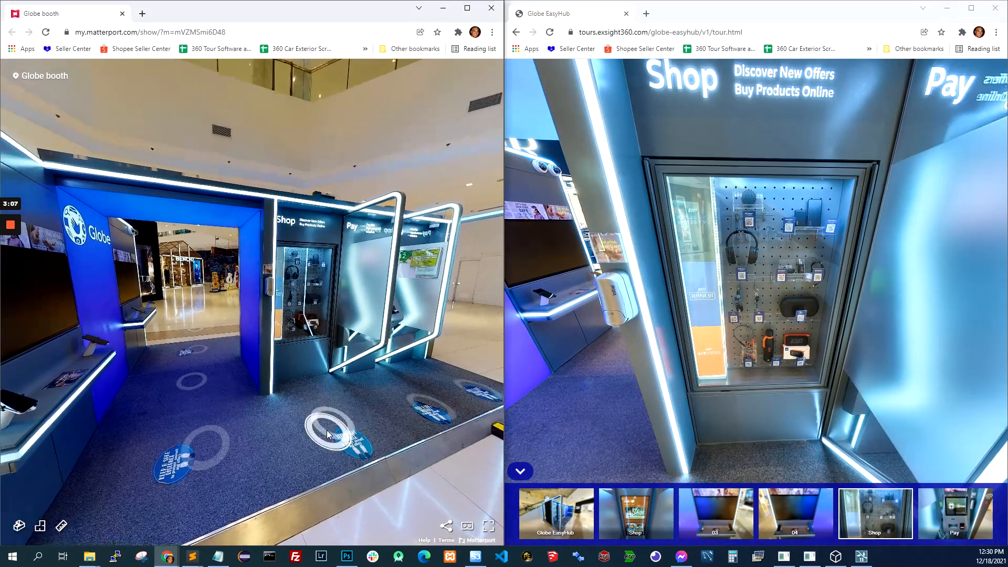
{"action": "left_click", "coordinate": [331, 431]}
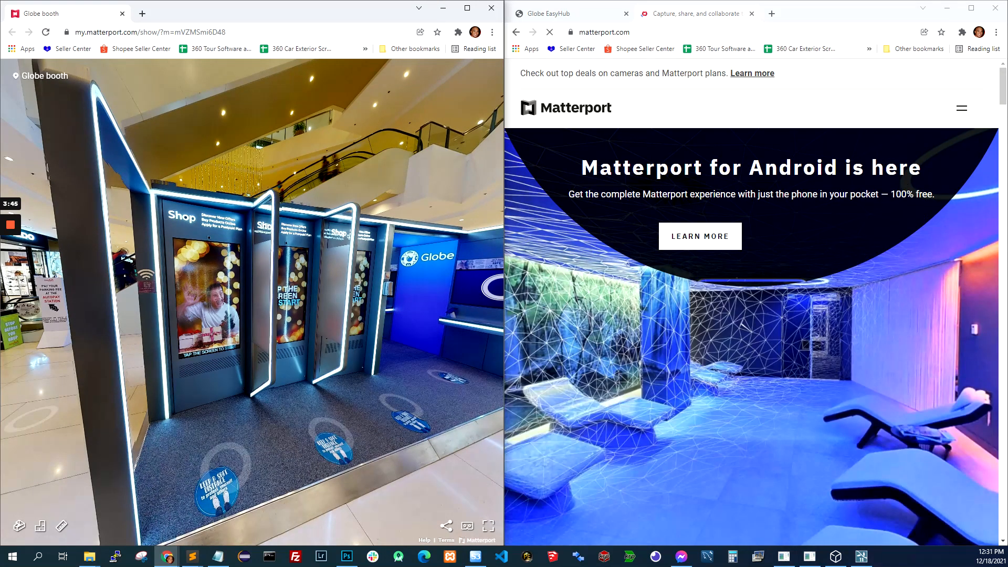
Step: Maximize the Matterport site, go to the account dashboard and open the spaces list
{"action": "left_click", "coordinate": [961, 107]}
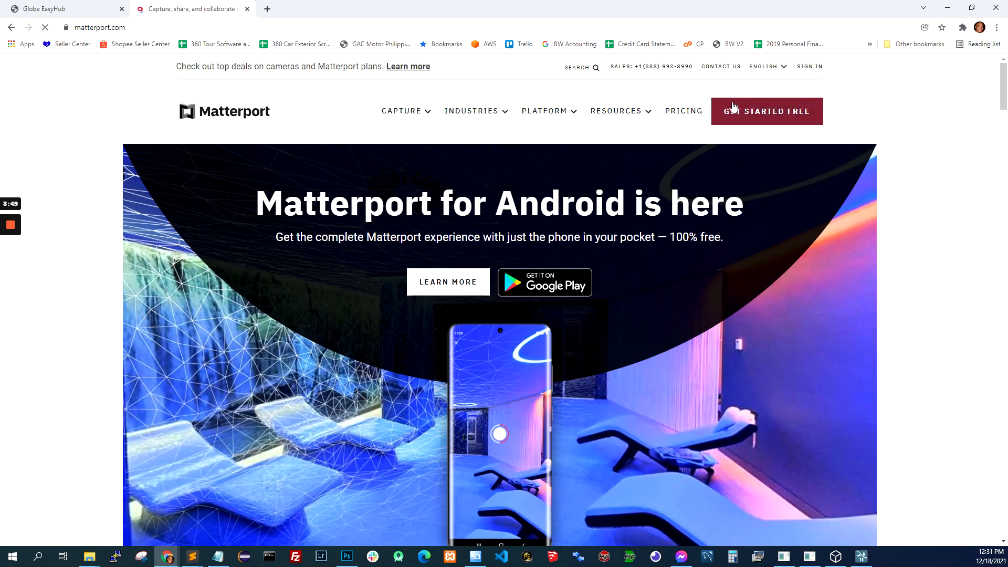
{"action": "left_click", "coordinate": [766, 112]}
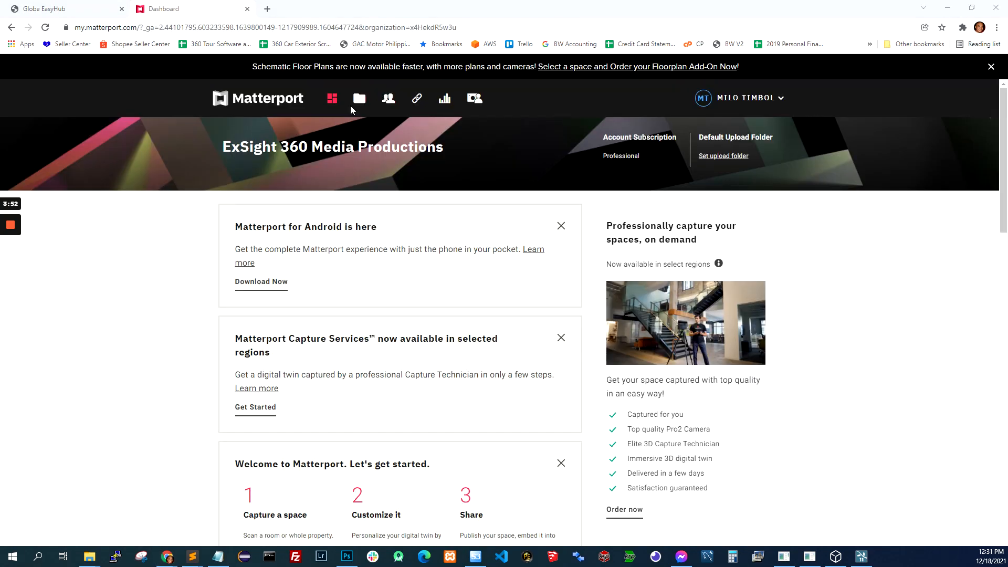
{"action": "left_click", "coordinate": [359, 98]}
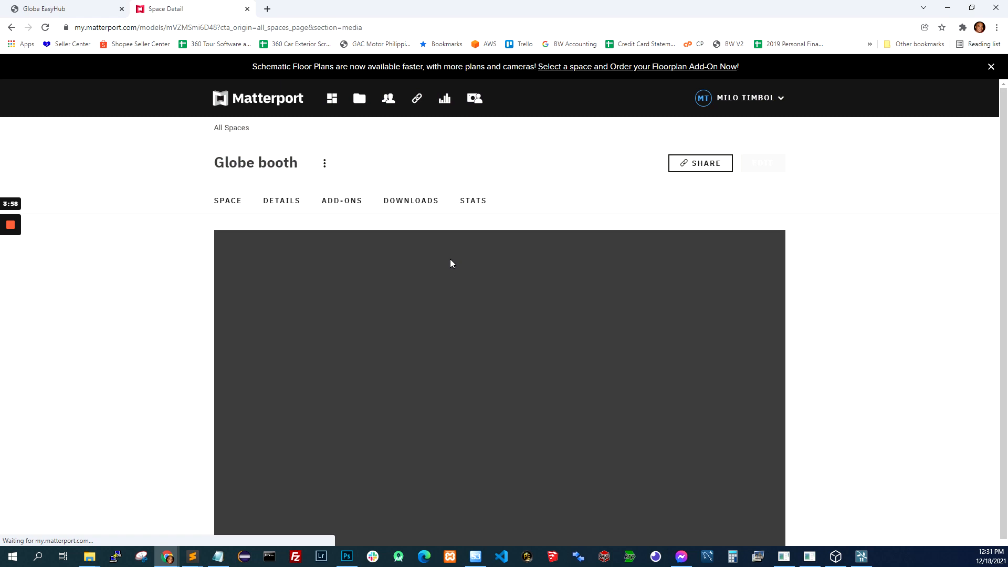
Step: Show the Globe booth's add-ons and scroll down to the MatterPak Details file list
{"action": "left_click", "coordinate": [341, 200]}
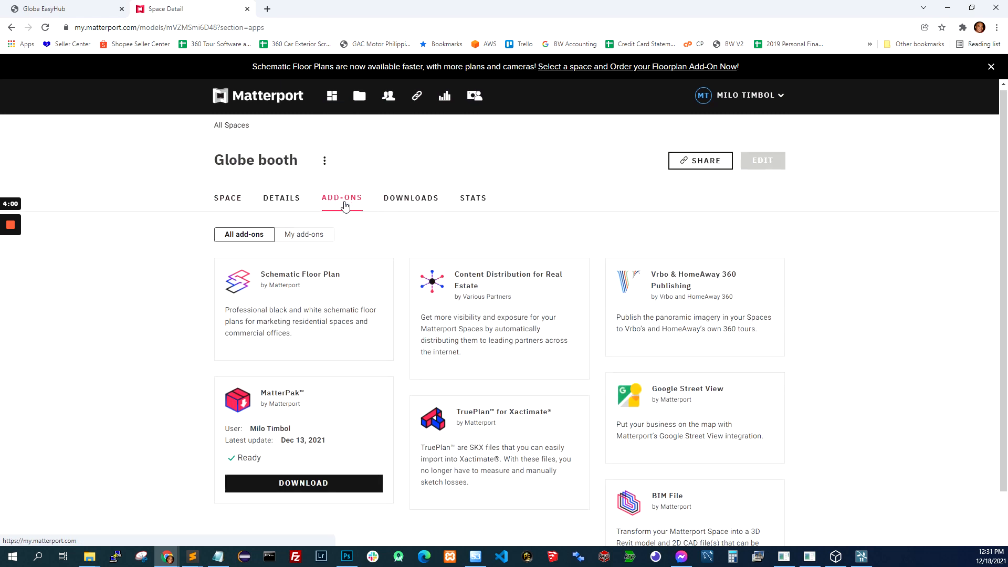
{"action": "scroll", "scroll_direction": "down", "scroll_amount": 3}
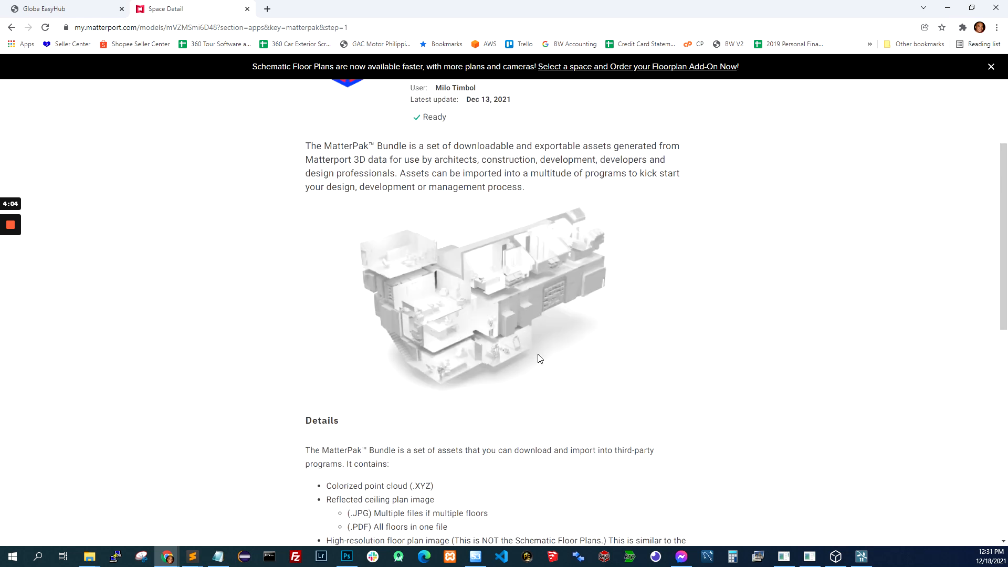
{"action": "scroll", "scroll_direction": "down", "scroll_amount": 3}
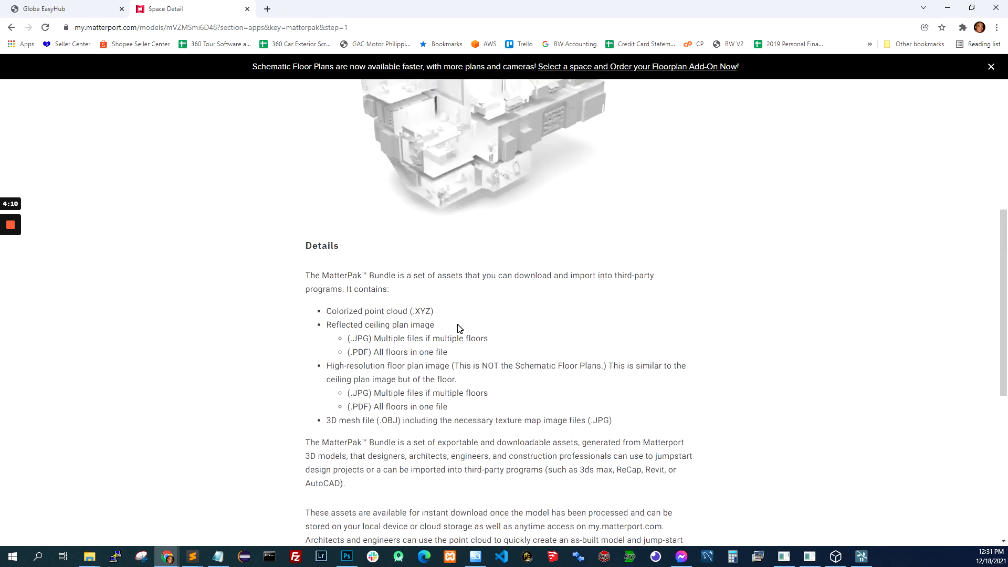
{"action": "scroll", "scroll_direction": "down", "scroll_amount": 3}
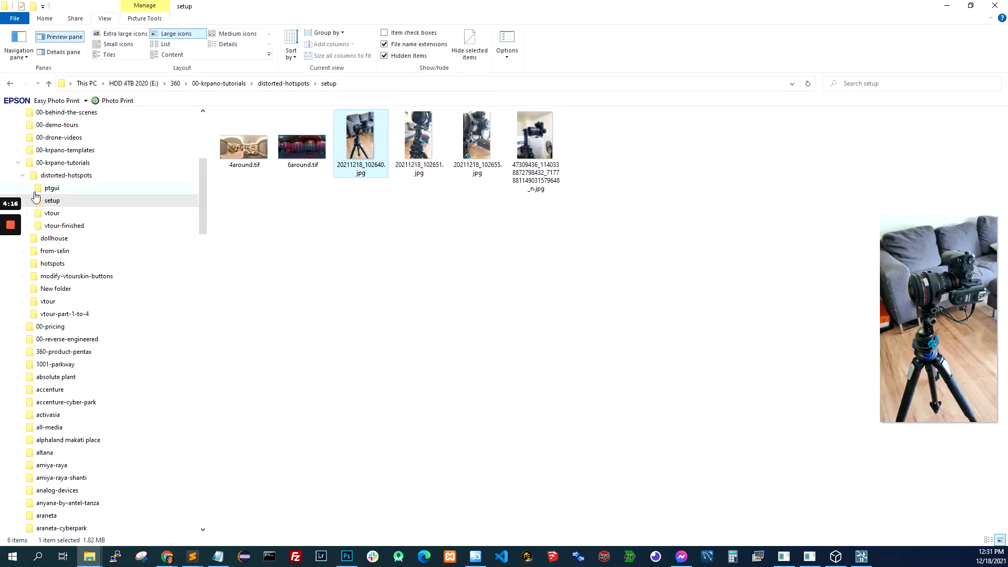
Step: Open the globe-stores matterpak folder and scroll through the downloaded MatterPak files
{"action": "scroll", "scroll_direction": "down", "scroll_amount": 3}
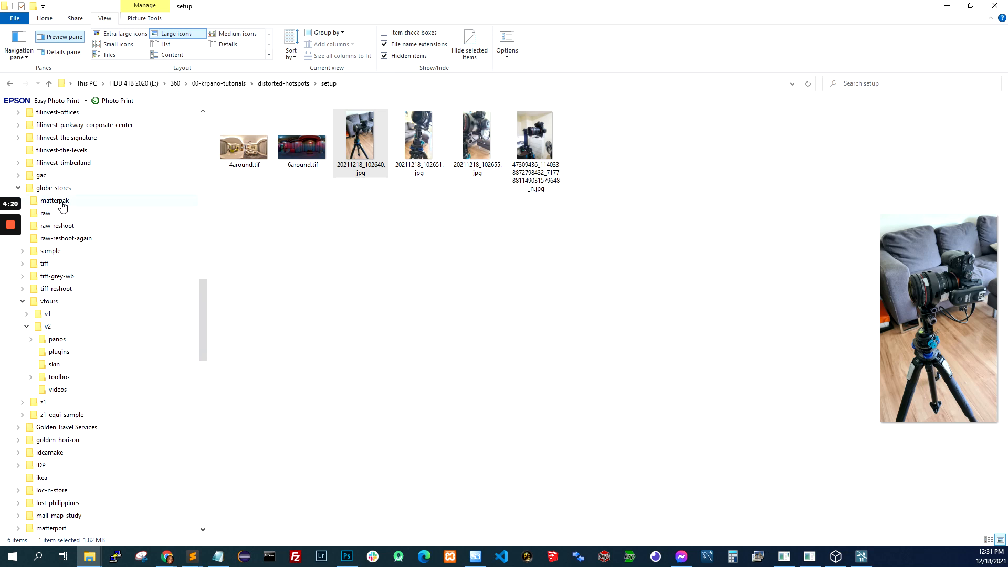
{"action": "double_click", "coordinate": [54, 201]}
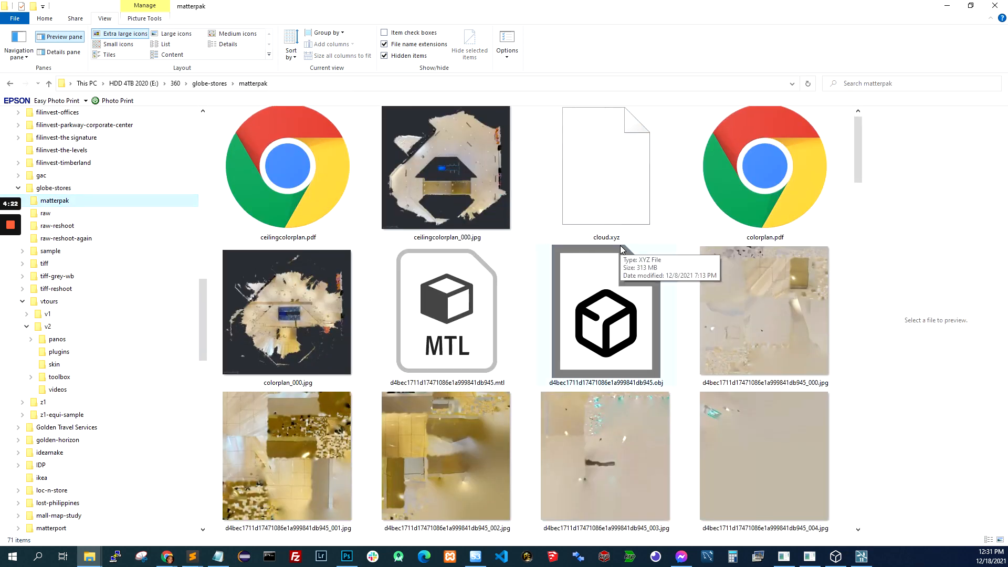
{"action": "scroll", "scroll_direction": "down", "scroll_amount": 3}
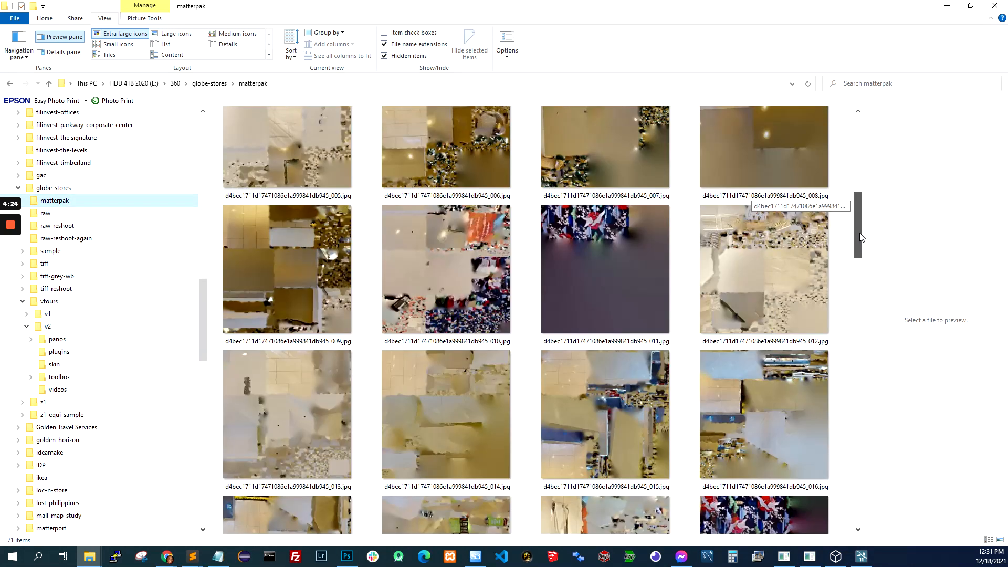
{"action": "scroll", "scroll_direction": "down", "scroll_amount": 3}
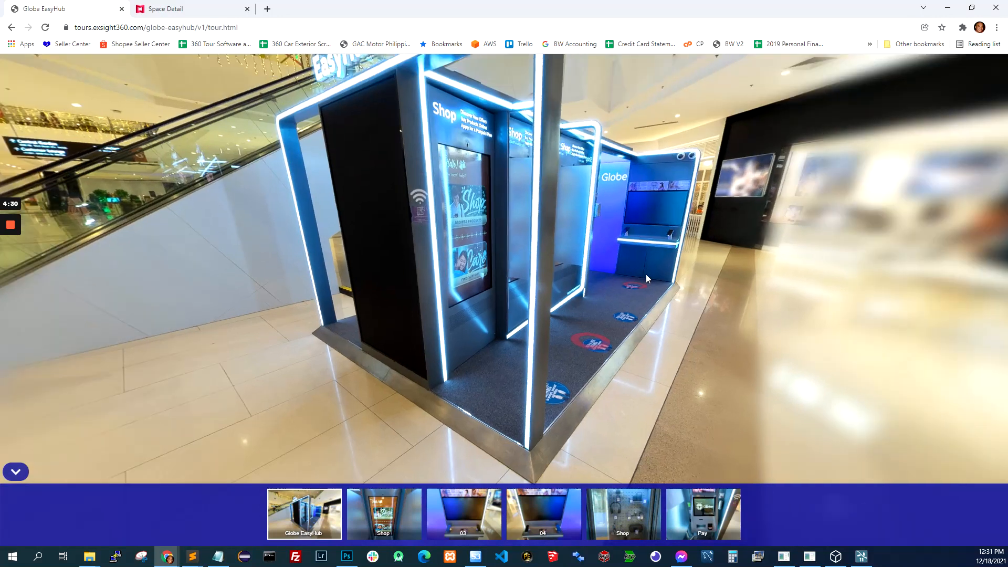
{"action": "mouse_move", "coordinate": [295, 44]}
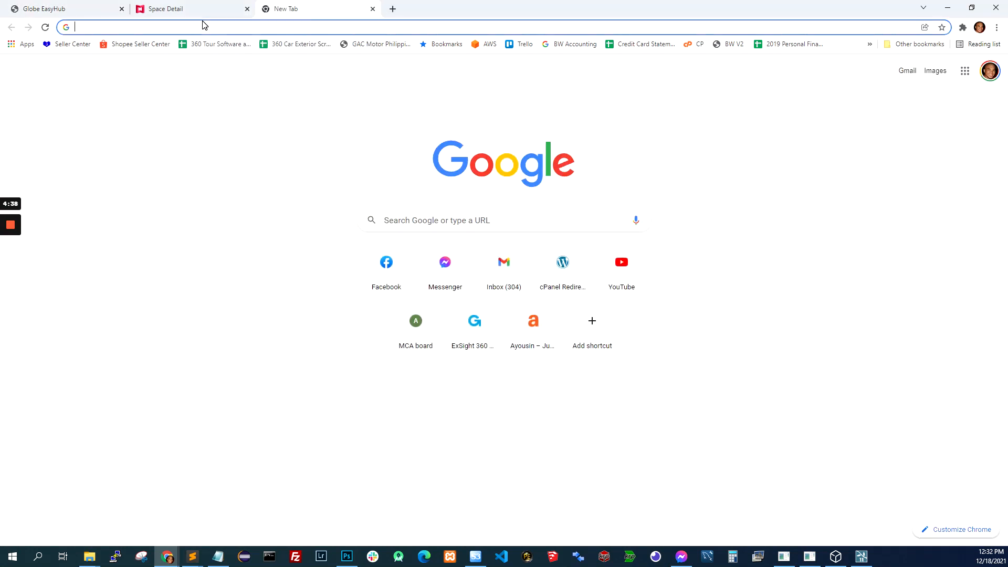
Step: Load the Robinsons Homes Chicago tour, rotate its dollhouse, then jump to Dining / Kitchen Areas
{"action": "type", "text": "tours.exsight360.com/robinsons-homes-chicago/index.html"}
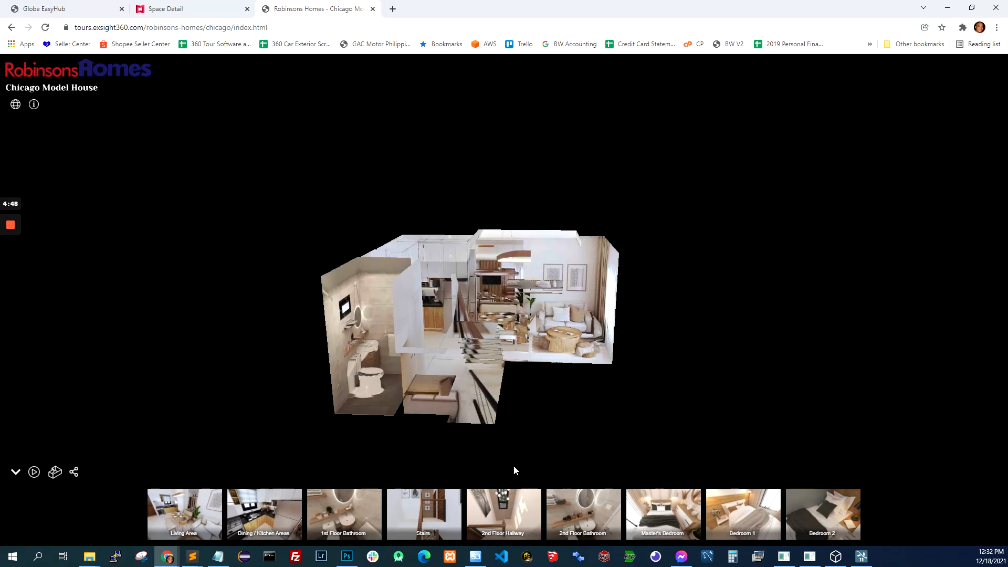
{"action": "left_click", "coordinate": [517, 462]}
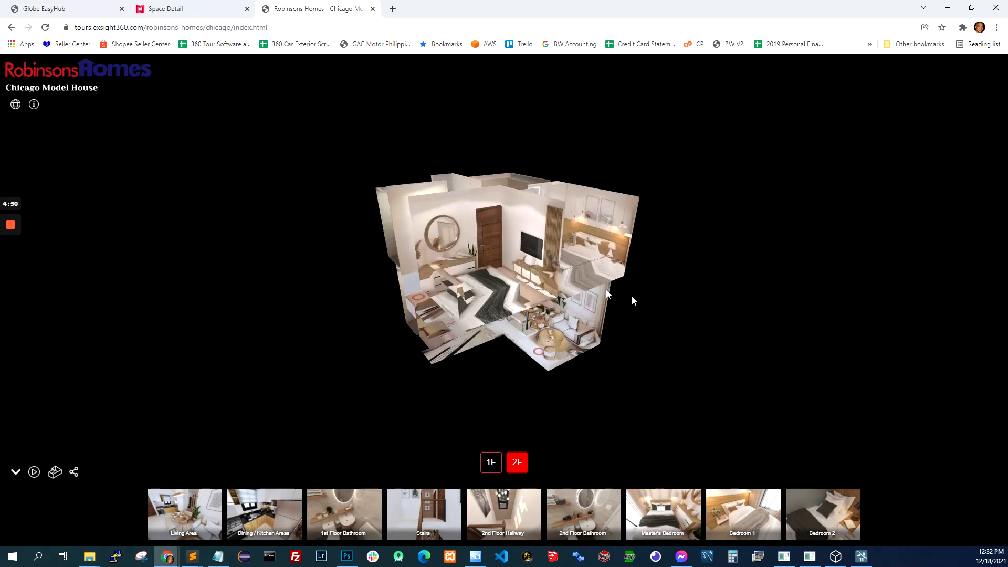
{"action": "left_click_drag", "start_coordinate": [608, 293], "coordinate": [501, 302]}
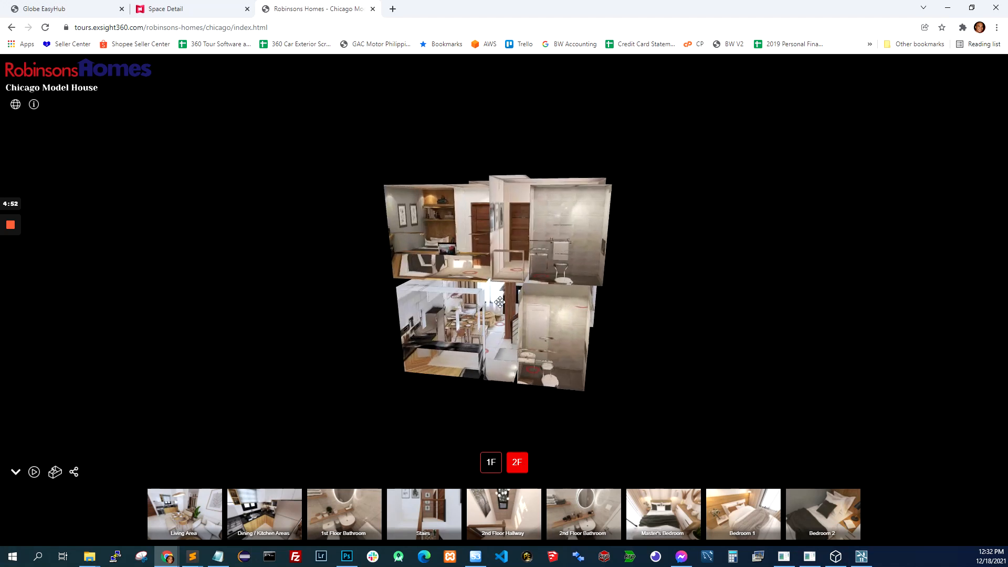
{"action": "left_click_drag", "start_coordinate": [501, 302], "coordinate": [566, 325]}
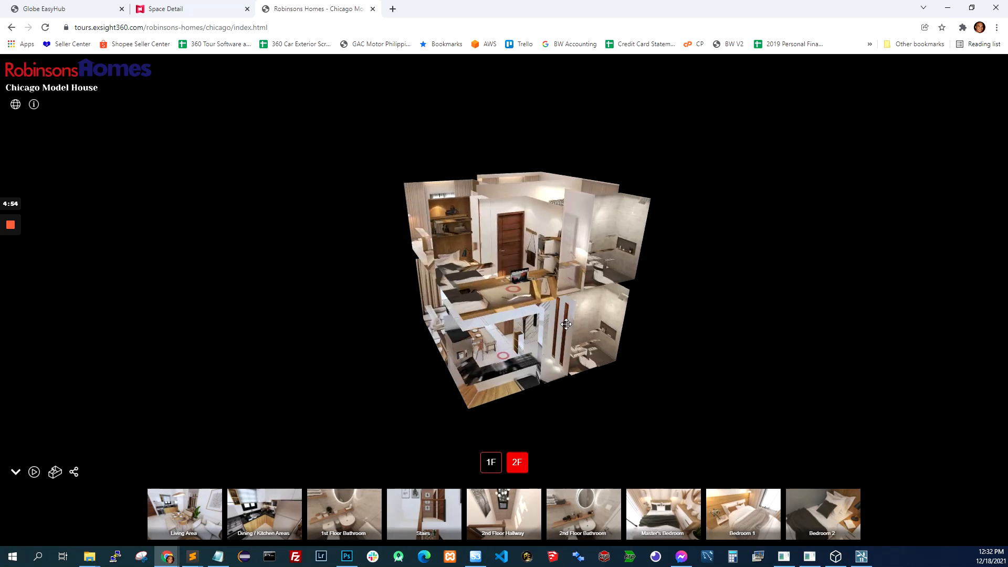
{"action": "left_click", "coordinate": [263, 513]}
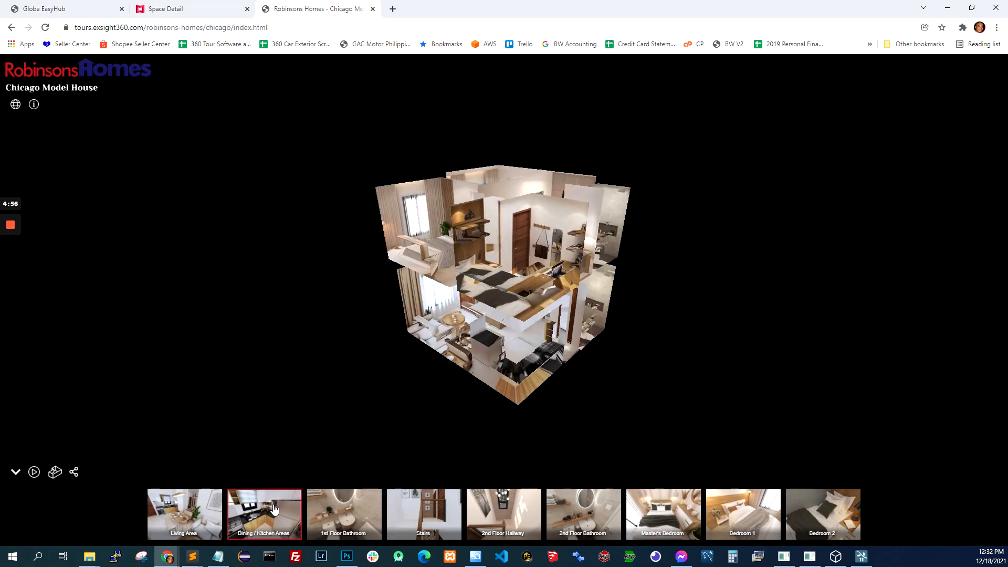
{"action": "left_click", "coordinate": [264, 514]}
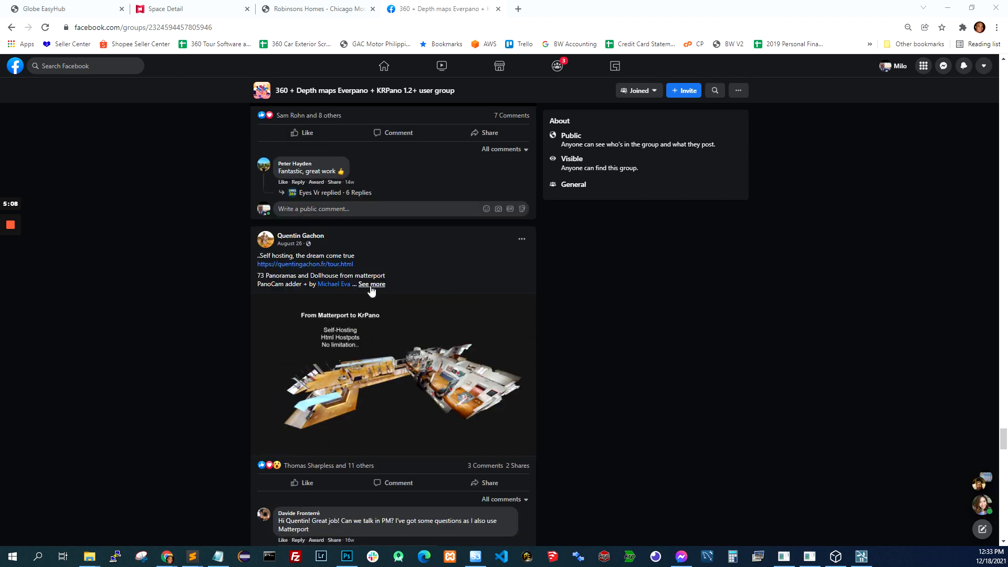
Step: Expand the Matterport-to-KrPano post, open its self-hosted tour link in a new tab, then close it
{"action": "left_click", "coordinate": [371, 283]}
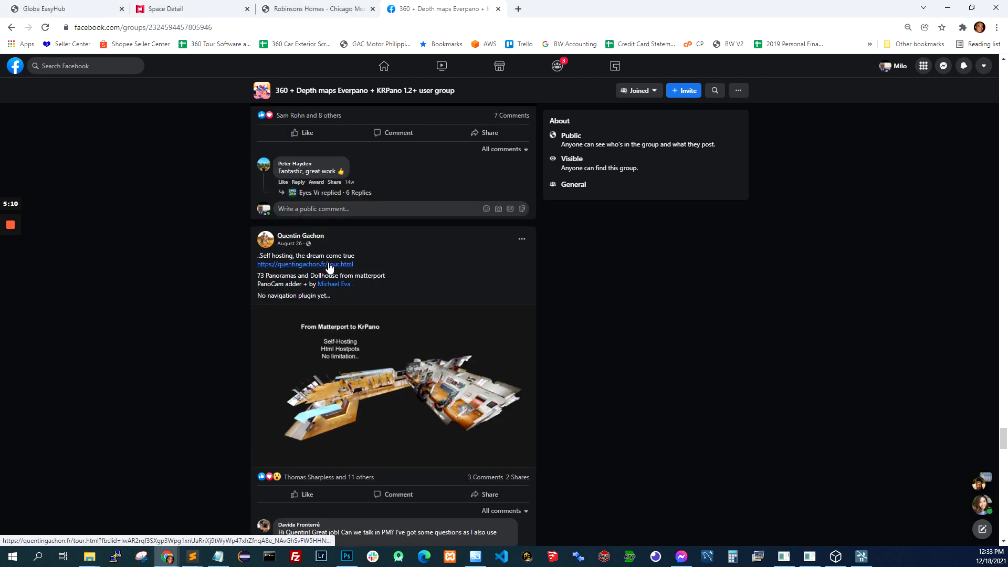
{"action": "left_click", "coordinate": [304, 264]}
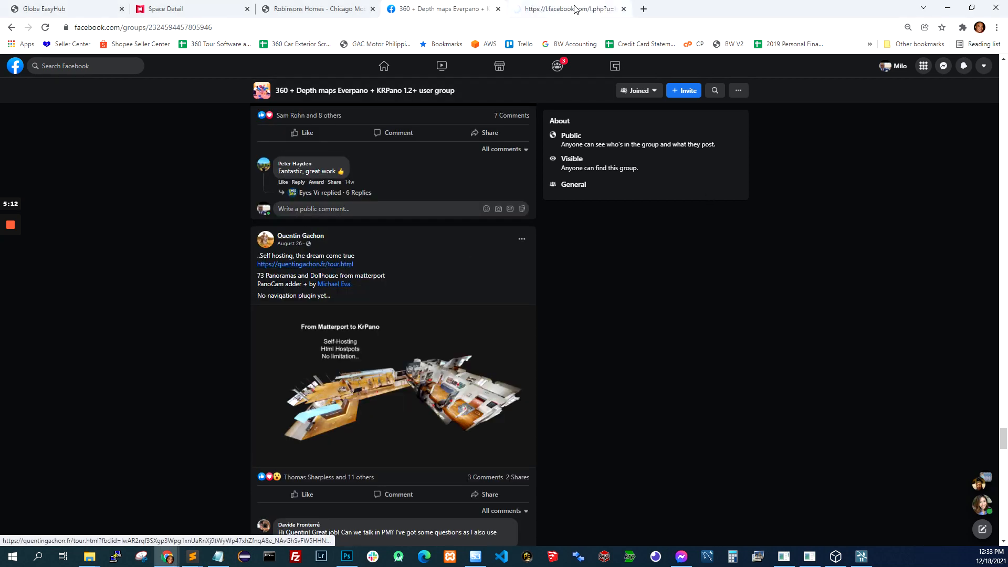
{"action": "left_click", "coordinate": [304, 263]}
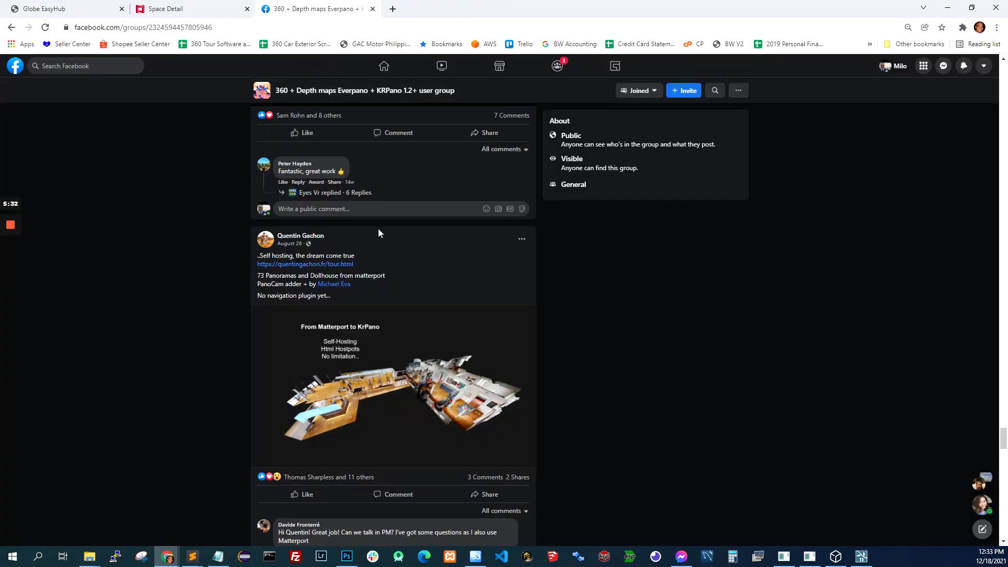
{"action": "left_click", "coordinate": [45, 8]}
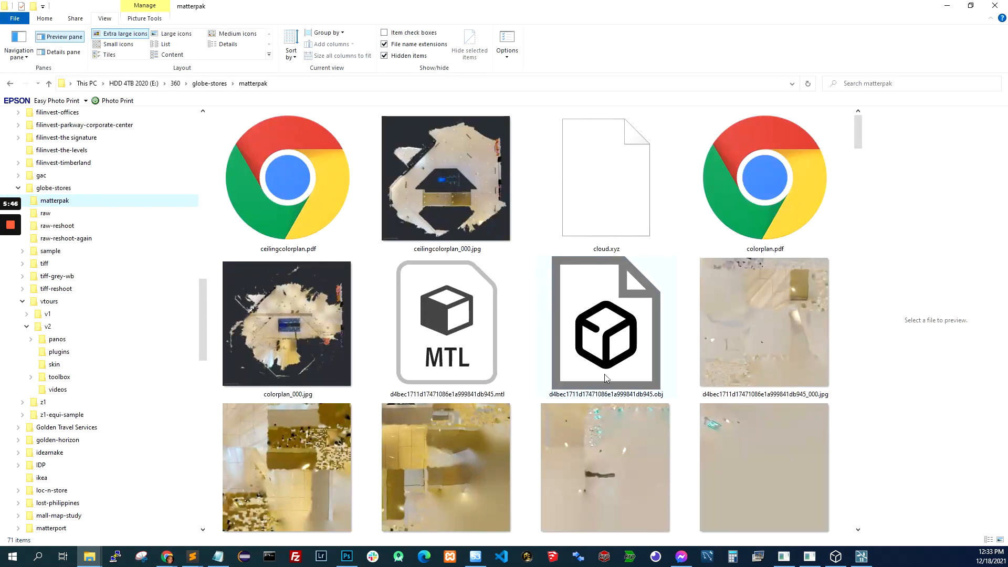
Step: Open the Globe booth's long-named MatterPak .obj file and view it in Lumion
{"action": "left_click", "coordinate": [604, 321]}
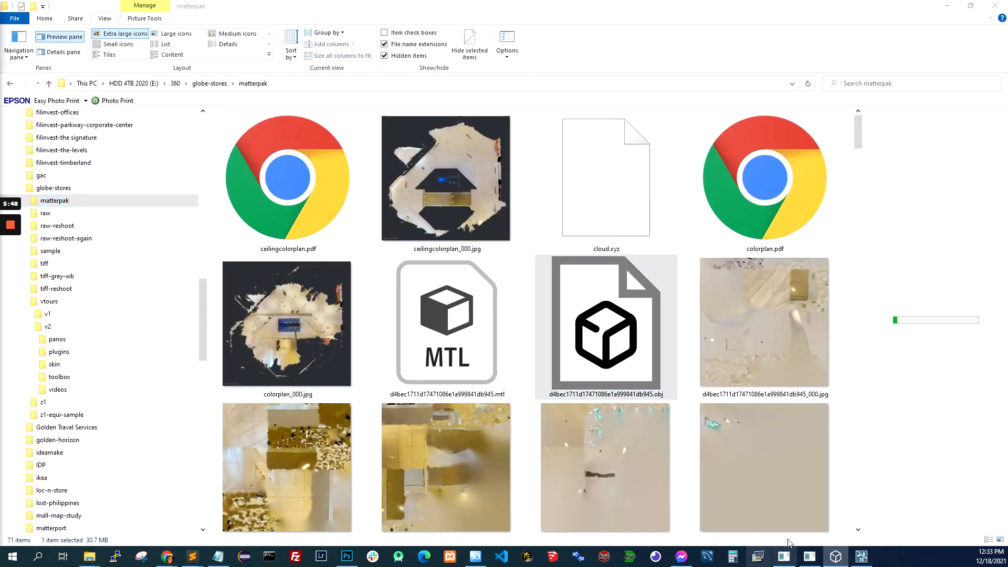
{"action": "double_click", "coordinate": [604, 324]}
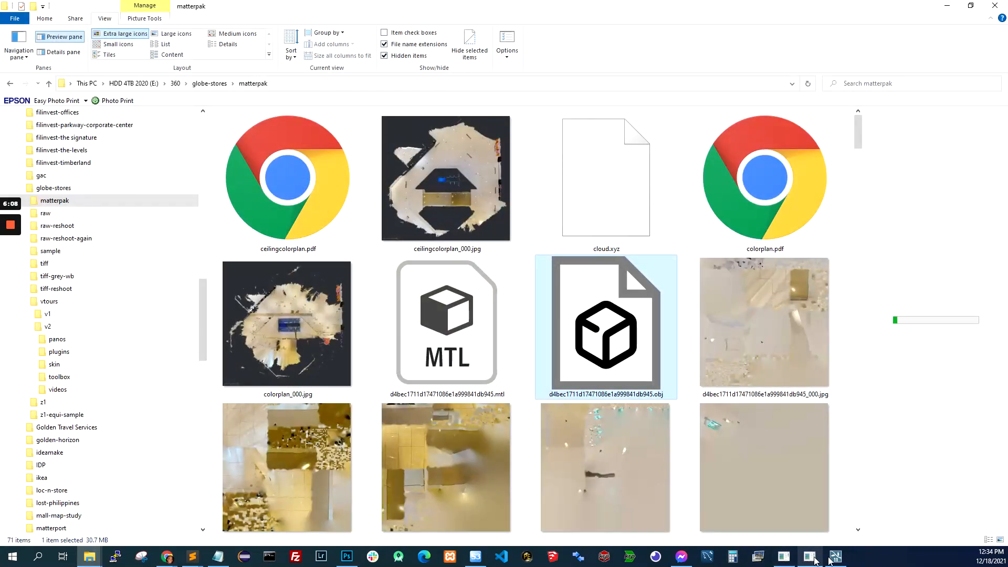
{"action": "left_click", "coordinate": [835, 556]}
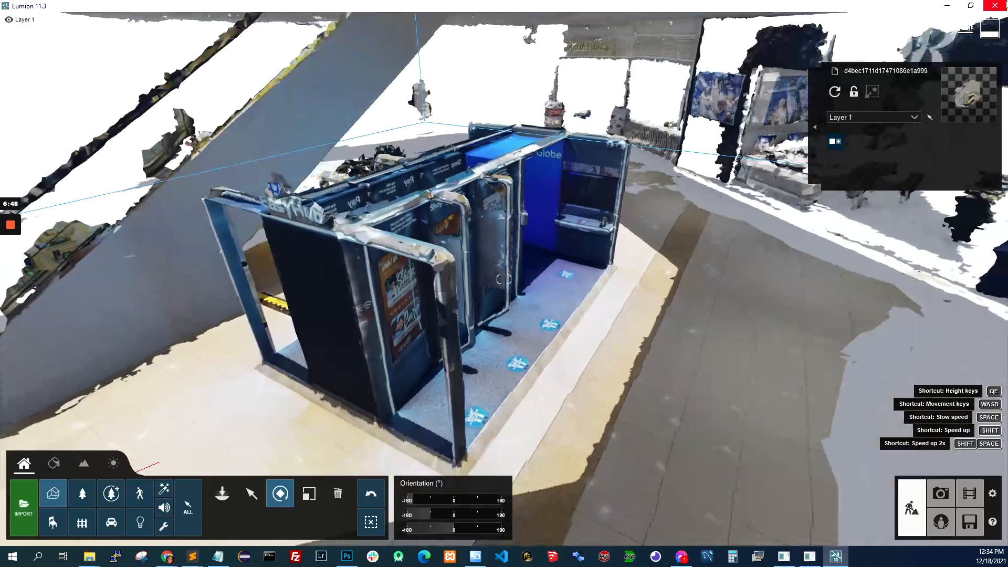
Step: Exit Lumion by choosing Quit in the Closing Lumion dialog
{"action": "left_click", "coordinate": [999, 6]}
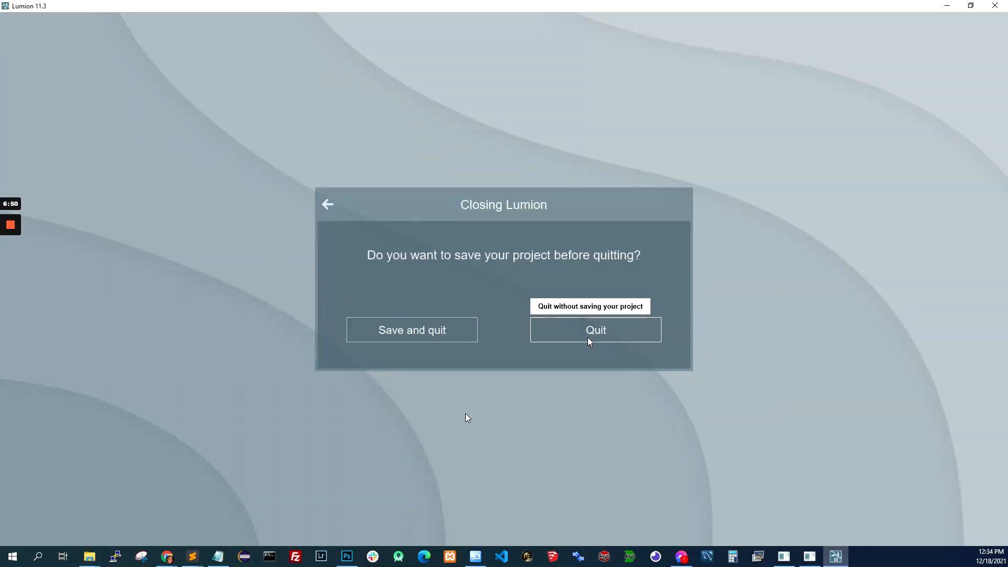
{"action": "left_click", "coordinate": [595, 329]}
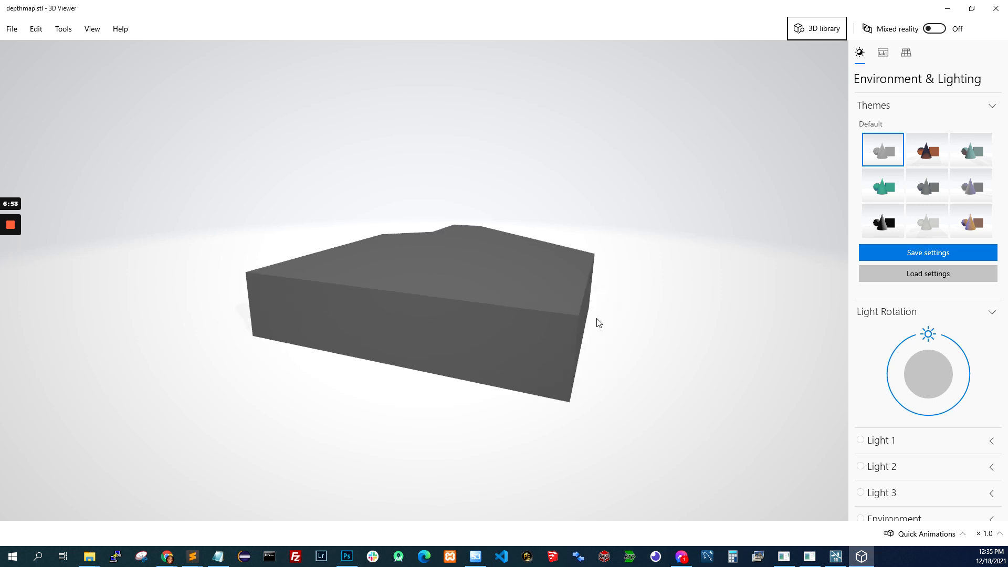
Step: Orbit into the depthmap.stl block model to view the grey booth walls inside
{"action": "left_click_drag", "start_coordinate": [596, 323], "coordinate": [514, 329]}
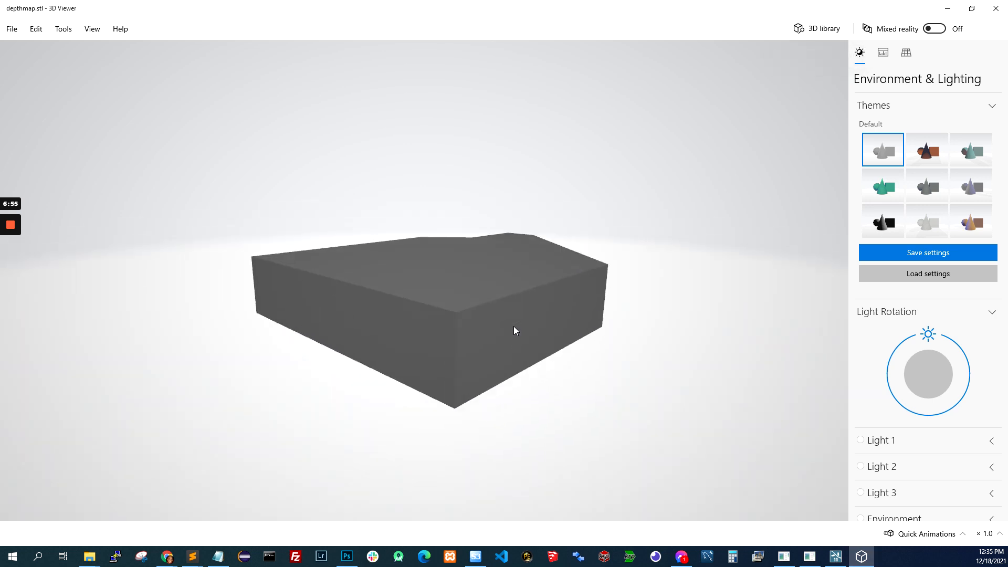
{"action": "left_click_drag", "start_coordinate": [514, 330], "coordinate": [540, 376]}
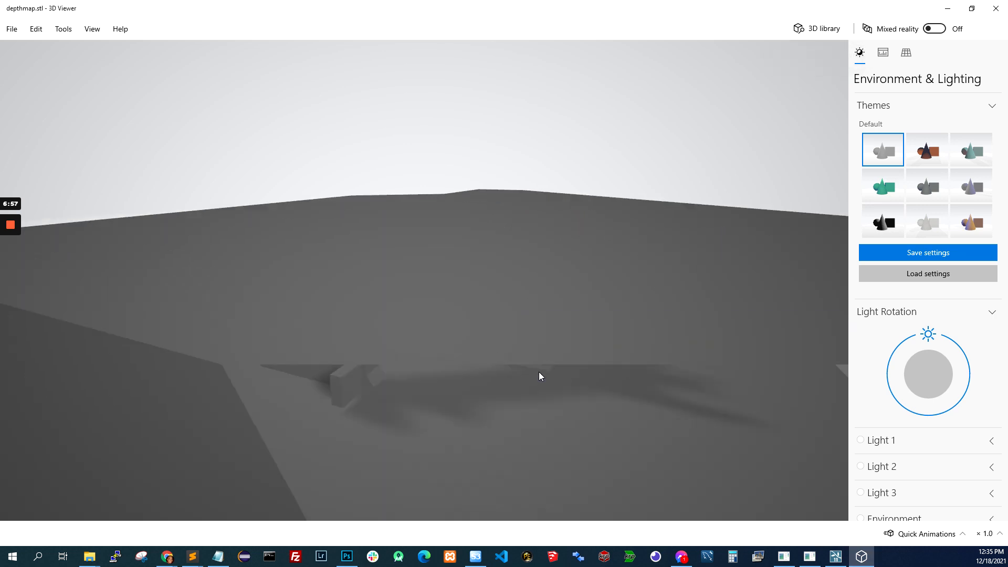
{"action": "left_click_drag", "start_coordinate": [540, 376], "coordinate": [621, 367]}
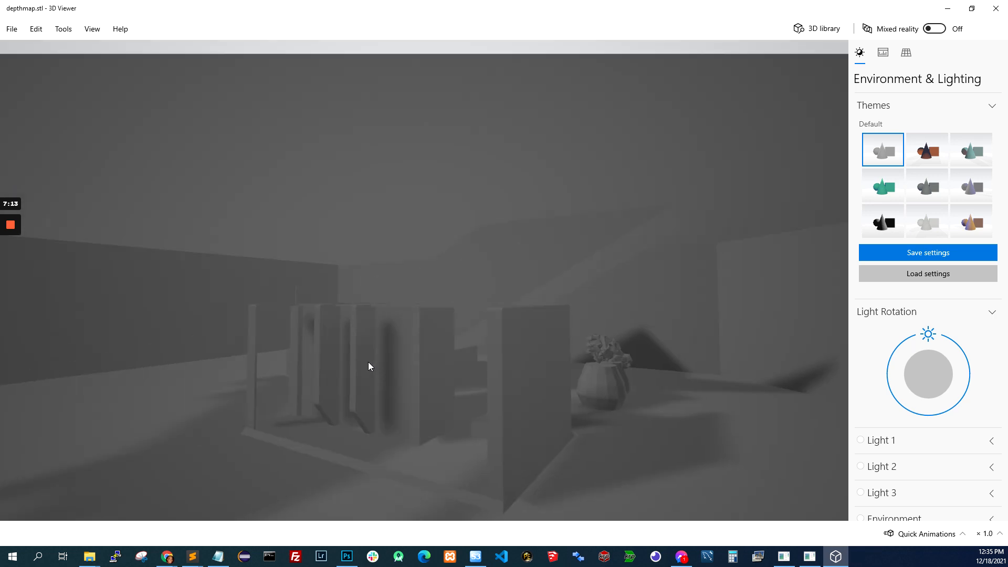
{"action": "left_click_drag", "start_coordinate": [370, 366], "coordinate": [432, 377]}
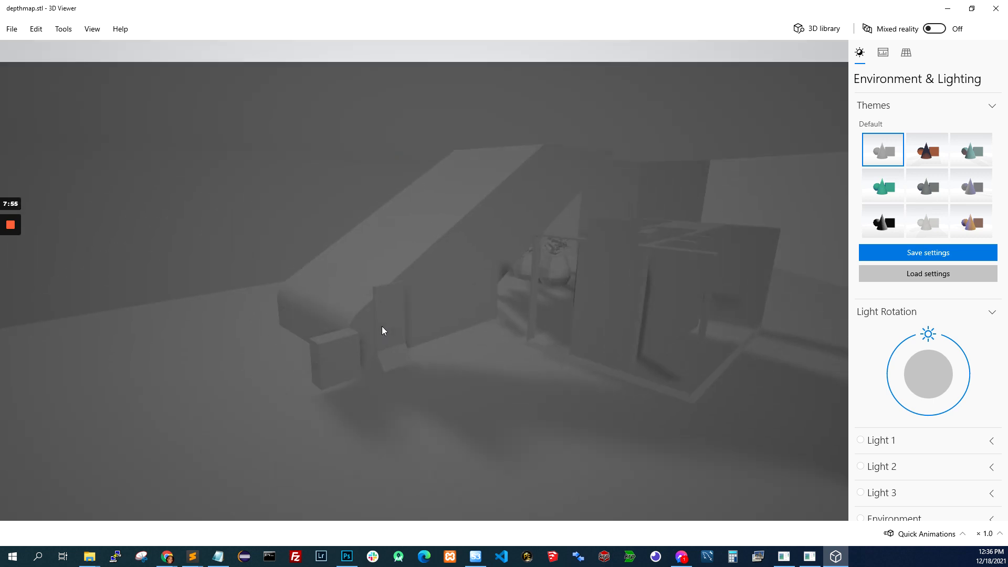
{"action": "left_click_drag", "start_coordinate": [382, 331], "coordinate": [539, 258]}
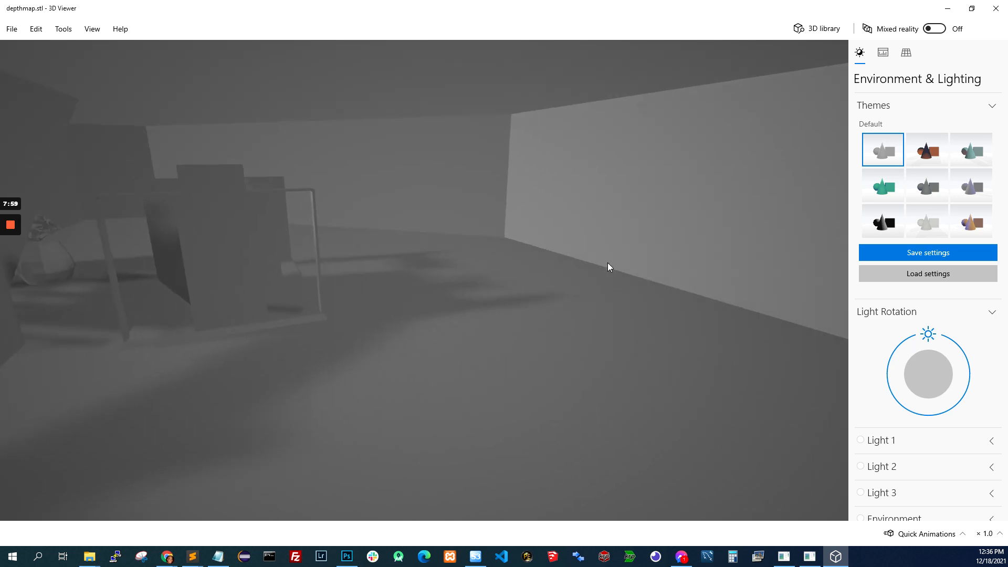
{"action": "left_click_drag", "start_coordinate": [609, 267], "coordinate": [716, 92]}
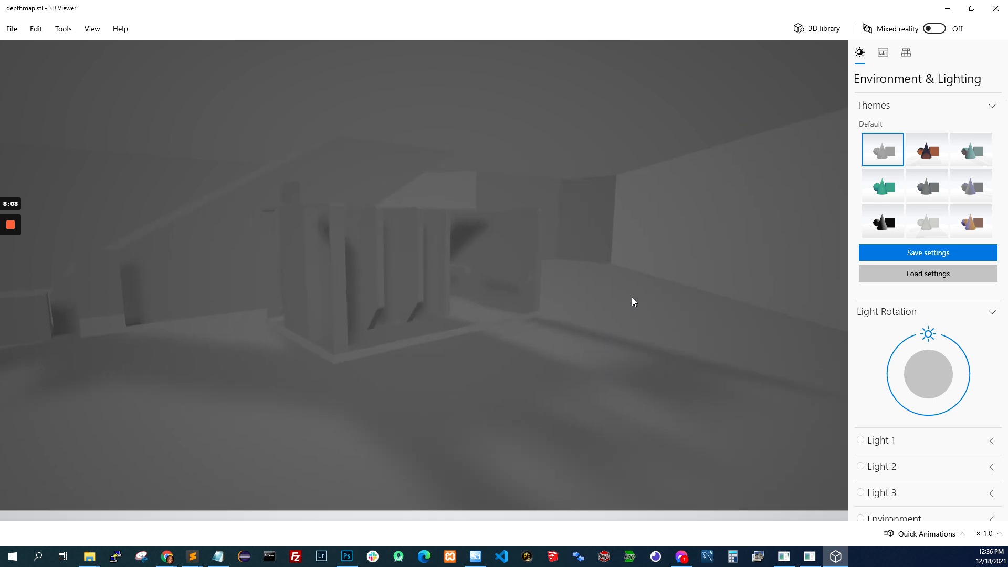
{"action": "left_click_drag", "start_coordinate": [632, 302], "coordinate": [397, 294]}
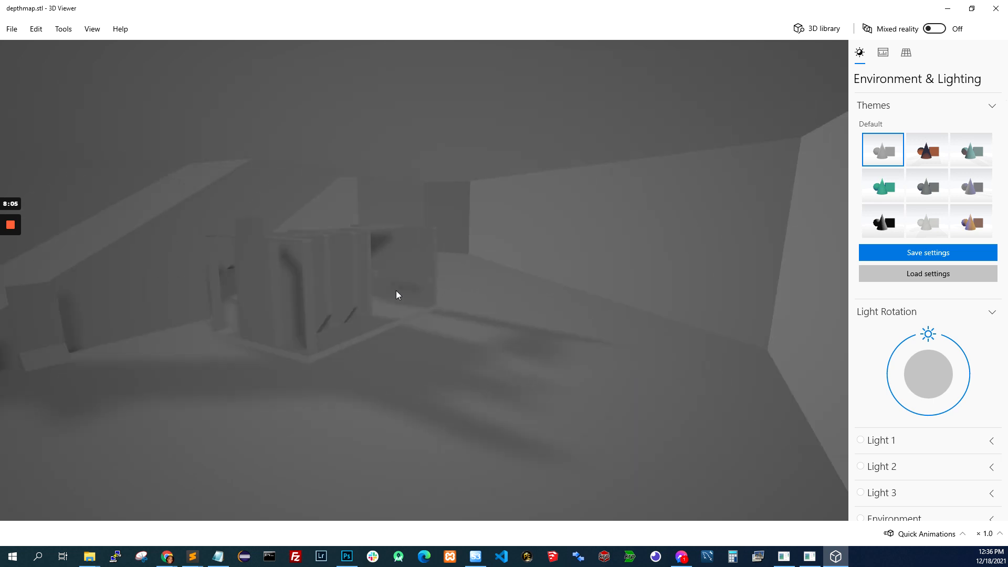
{"action": "left_click_drag", "start_coordinate": [397, 295], "coordinate": [472, 315]}
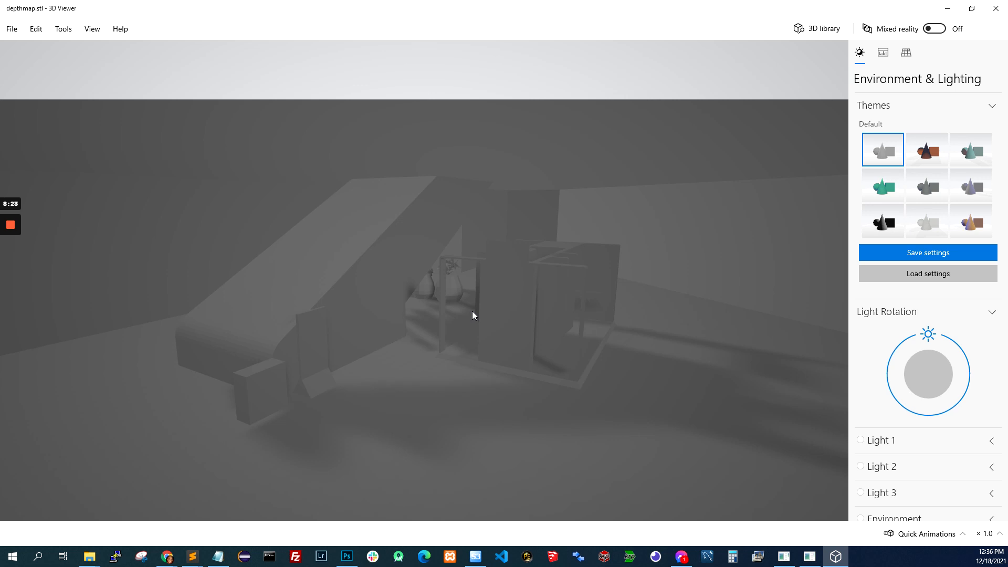
{"action": "left_click_drag", "start_coordinate": [471, 316], "coordinate": [496, 311]}
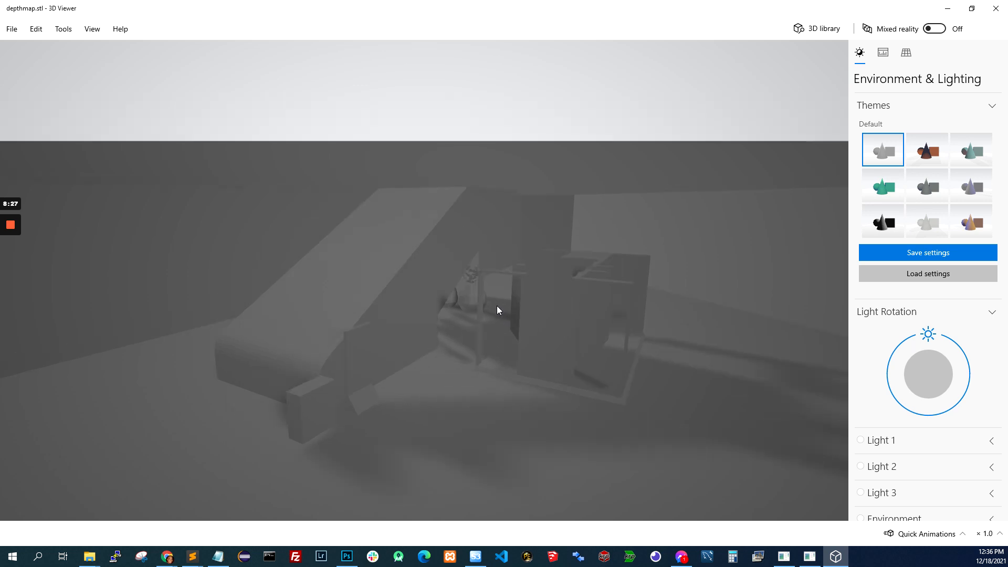
{"action": "left_click_drag", "start_coordinate": [498, 311], "coordinate": [492, 312]}
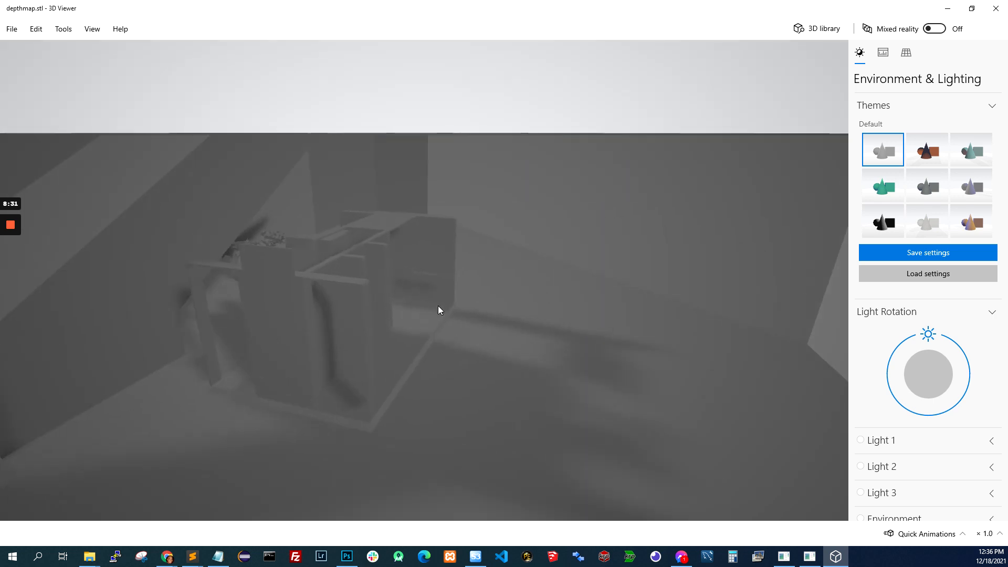
{"action": "left_click_drag", "start_coordinate": [440, 309], "coordinate": [472, 278]}
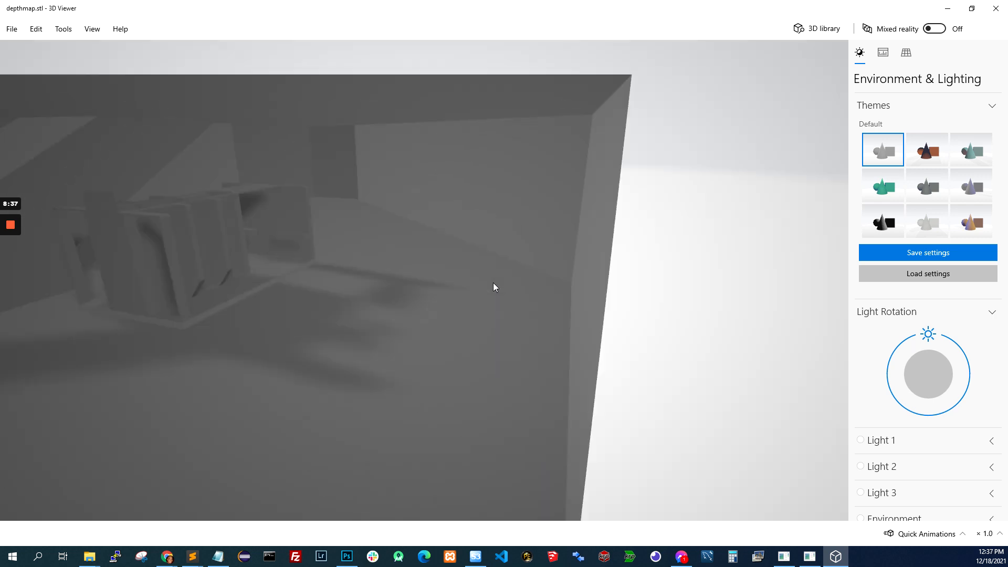
{"action": "left_click_drag", "start_coordinate": [495, 287], "coordinate": [526, 278]}
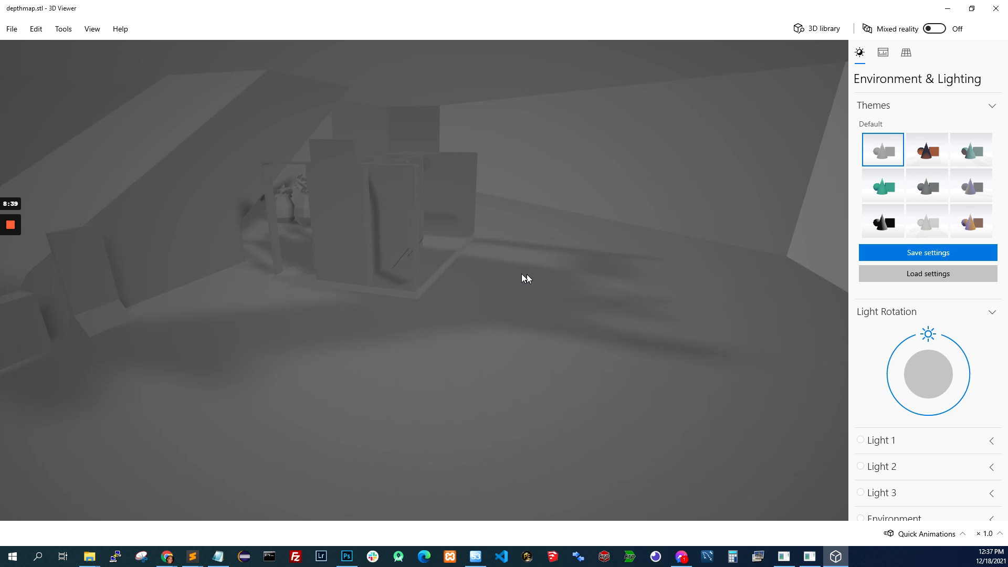